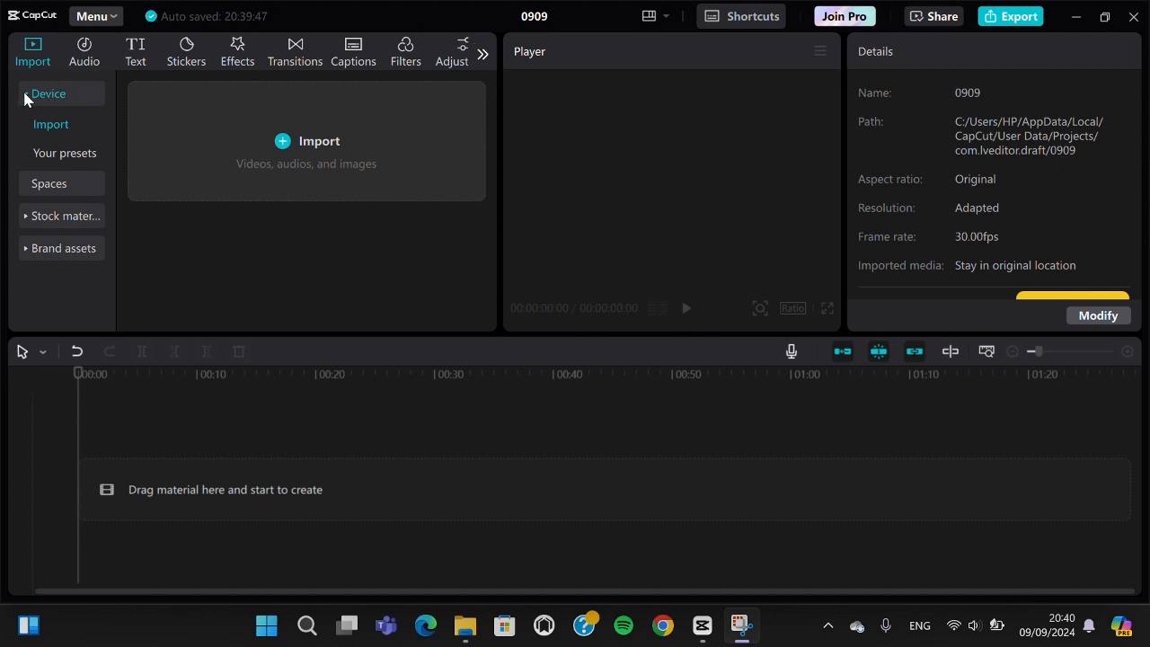
- Collapse the Device import options and expand Stock materials to show its categories
{"action": "left_click", "coordinate": [48, 93]}
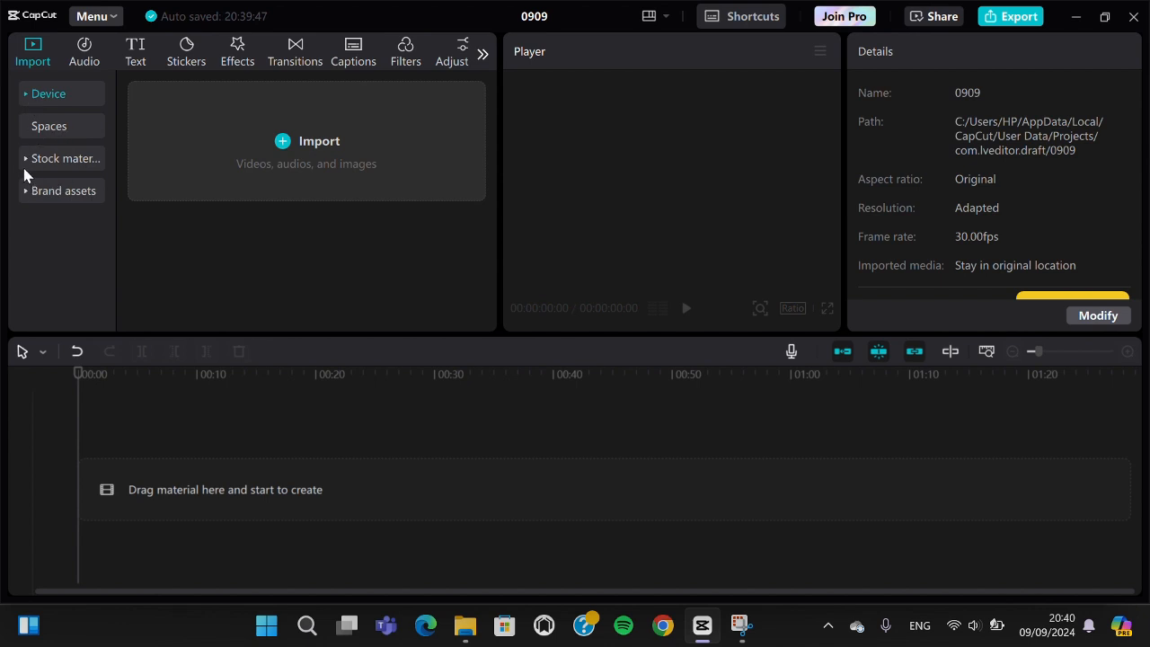
{"action": "left_click", "coordinate": [64, 158]}
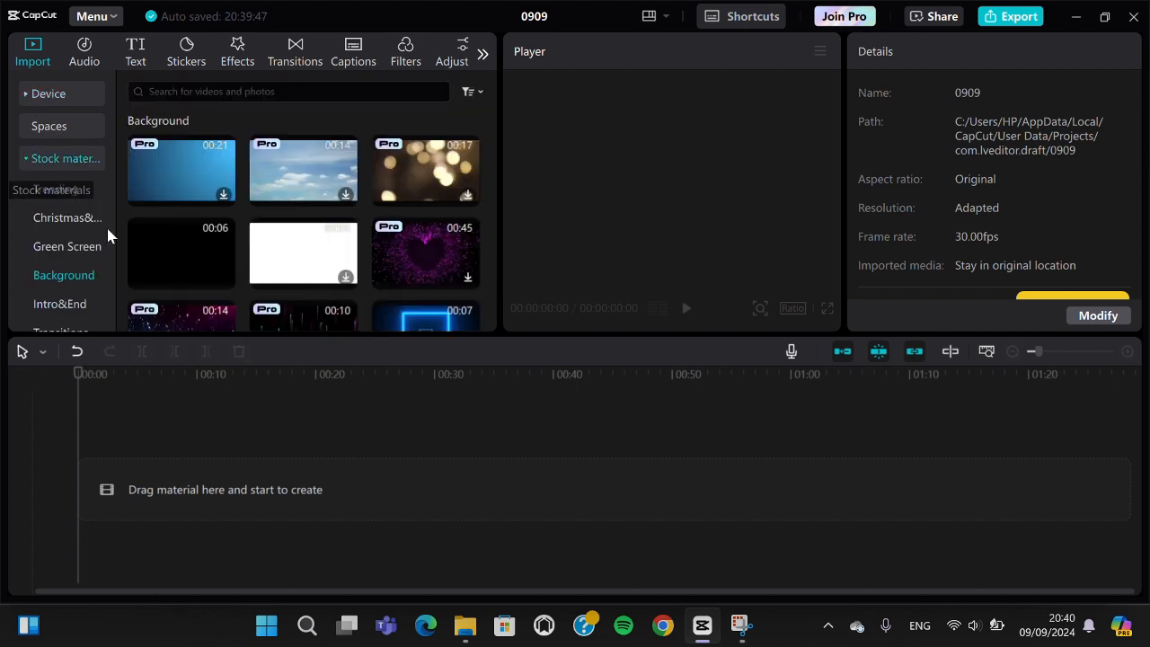
- Add the black 00:06 Background stock clip to the timeline with its + button
{"action": "left_click", "coordinate": [65, 158]}
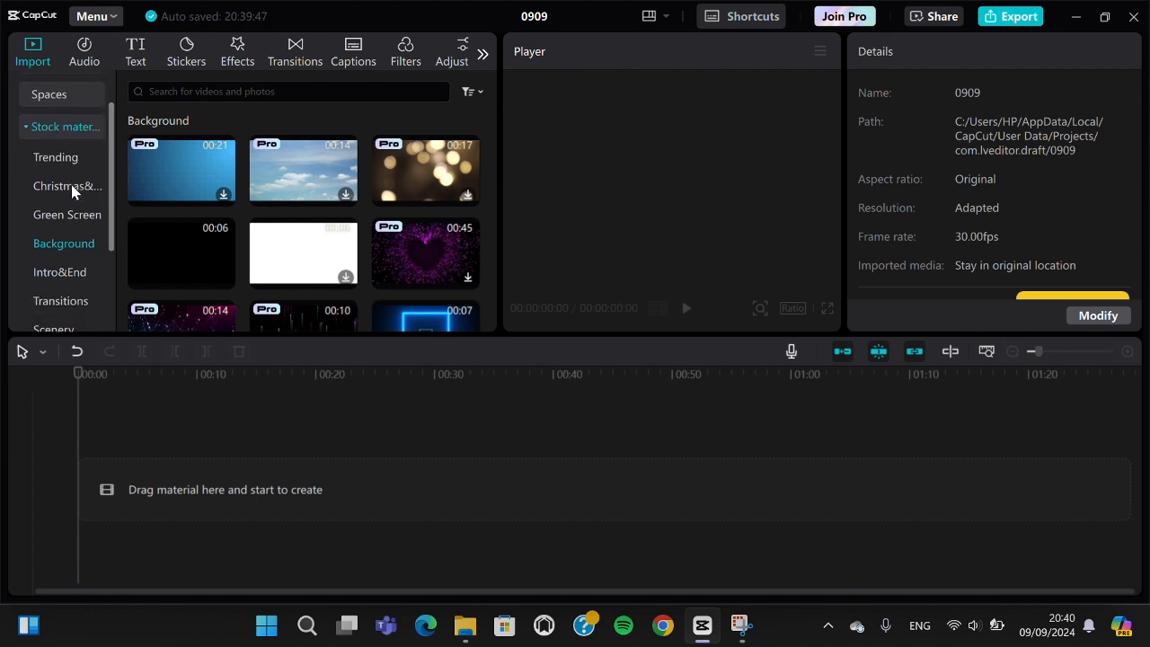
{"action": "mouse_move", "coordinate": [64, 244]}
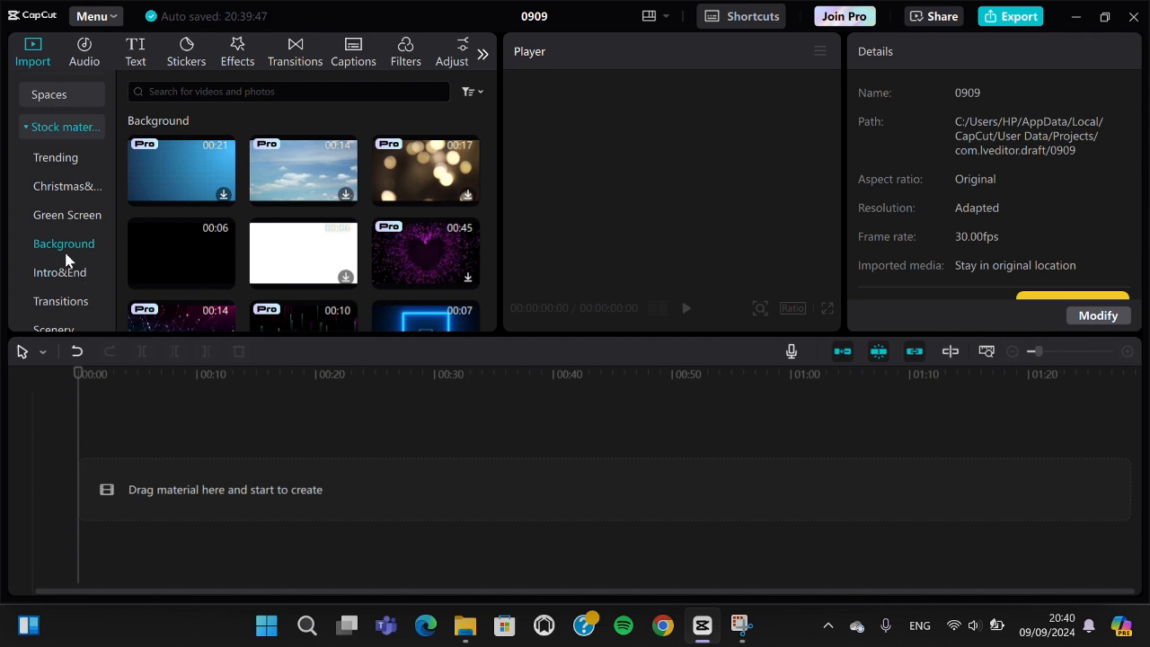
{"action": "mouse_move", "coordinate": [180, 255]}
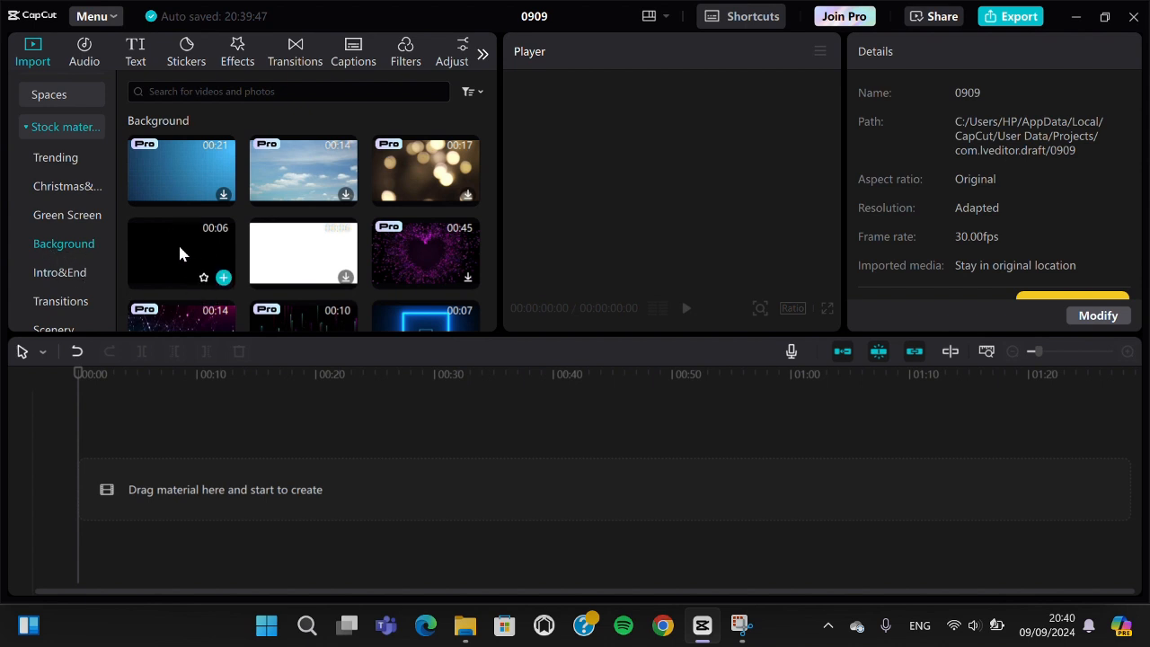
{"action": "mouse_move", "coordinate": [198, 297]}
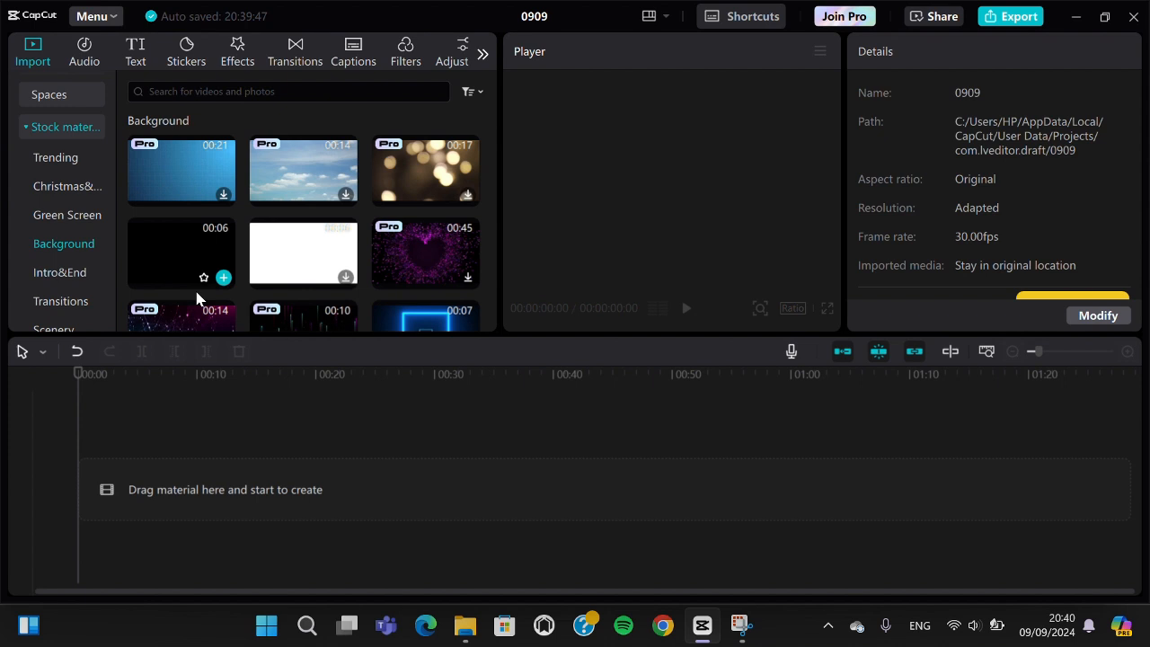
{"action": "mouse_move", "coordinate": [191, 239]}
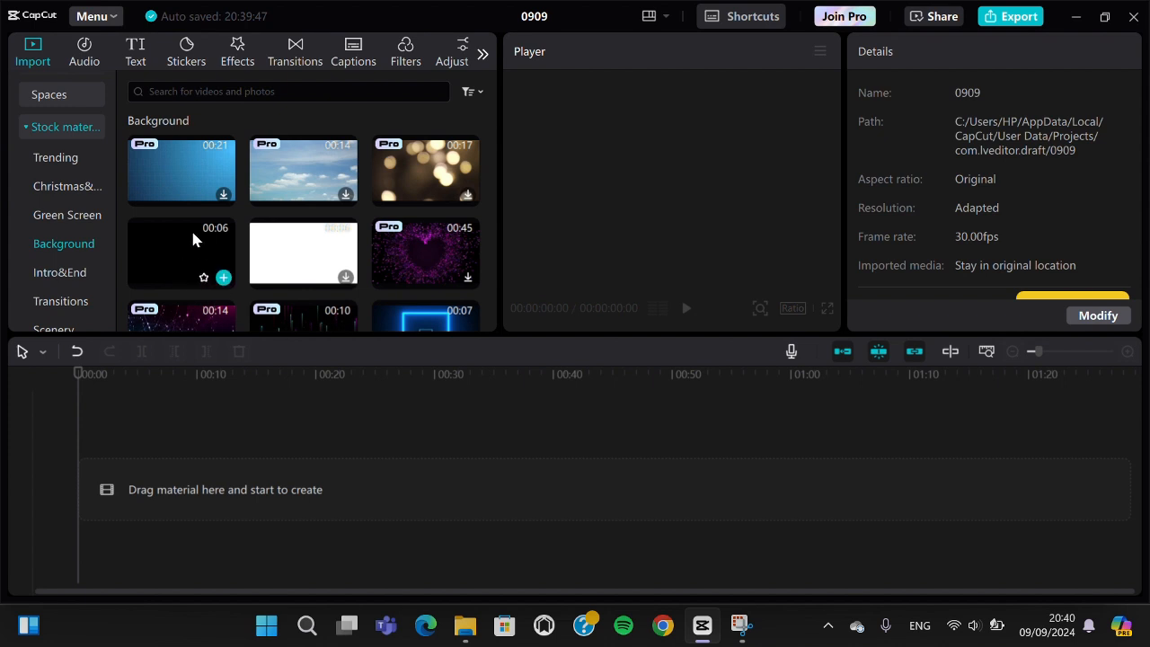
{"action": "mouse_move", "coordinate": [195, 232]}
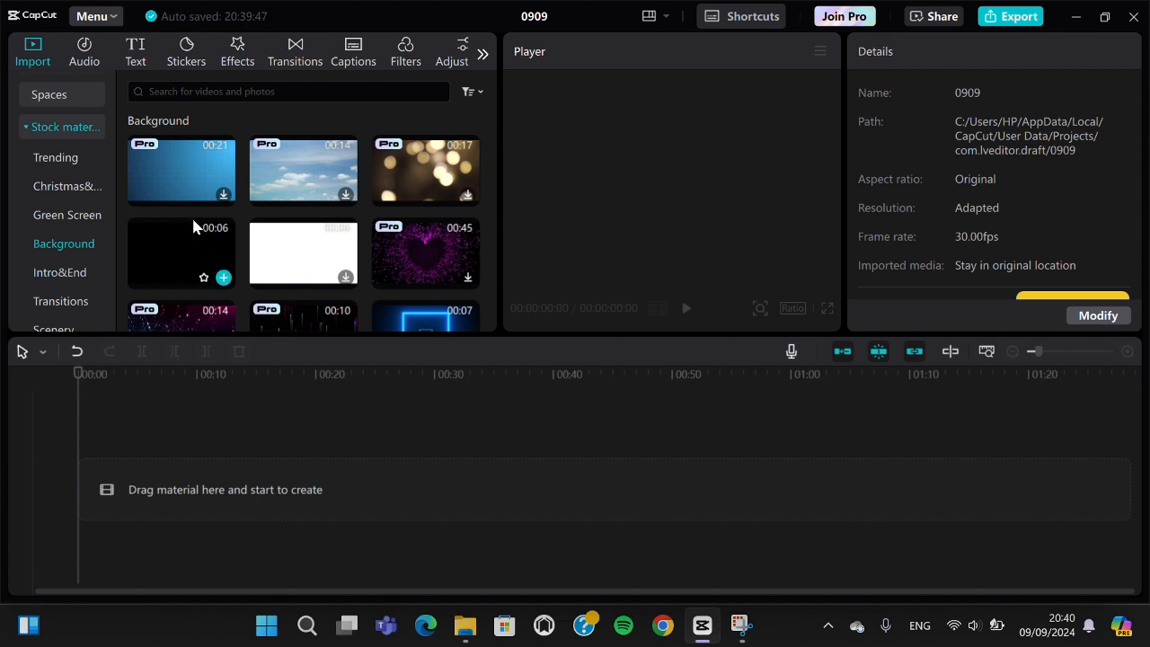
{"action": "mouse_move", "coordinate": [188, 255]}
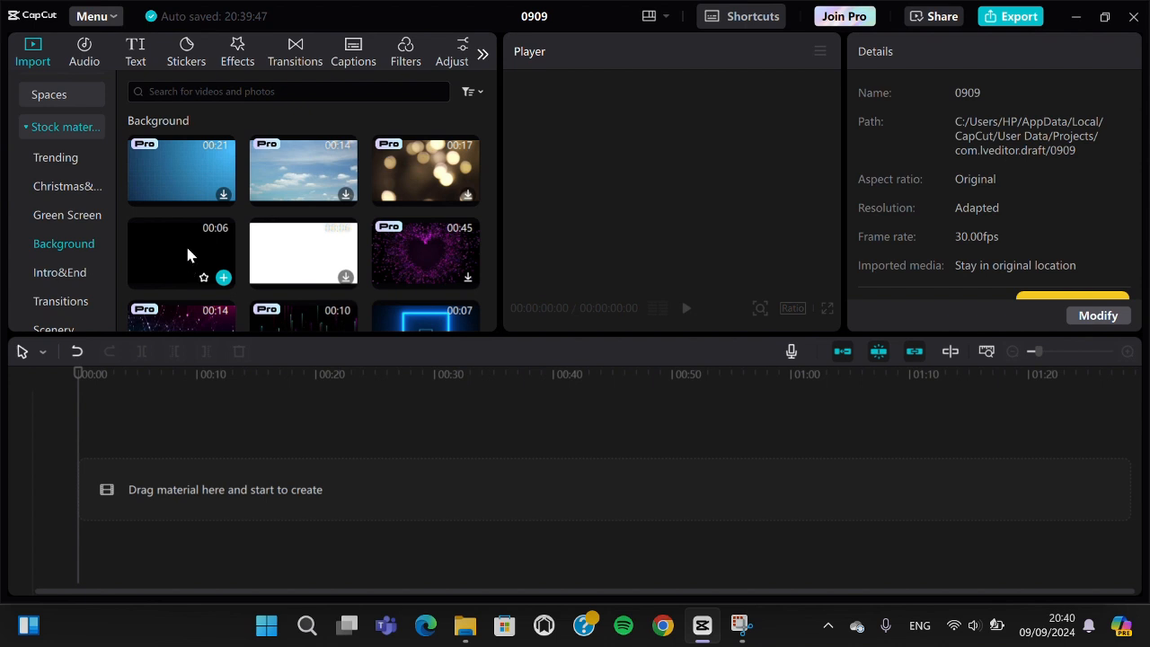
{"action": "mouse_move", "coordinate": [198, 243]}
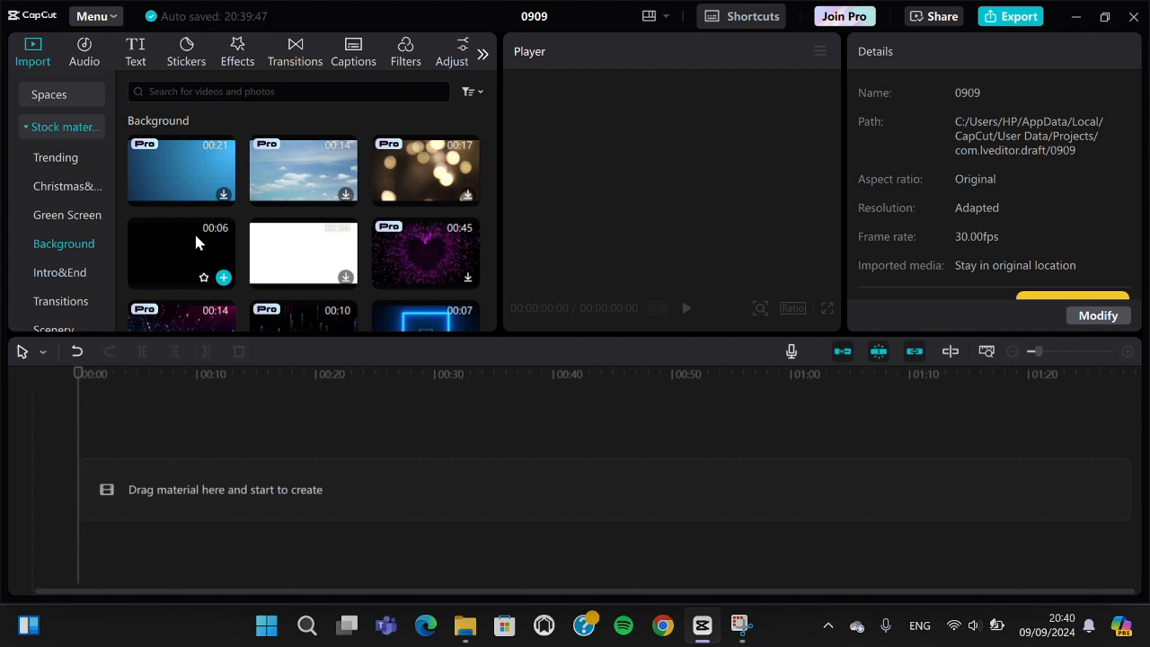
{"action": "mouse_move", "coordinate": [199, 249]}
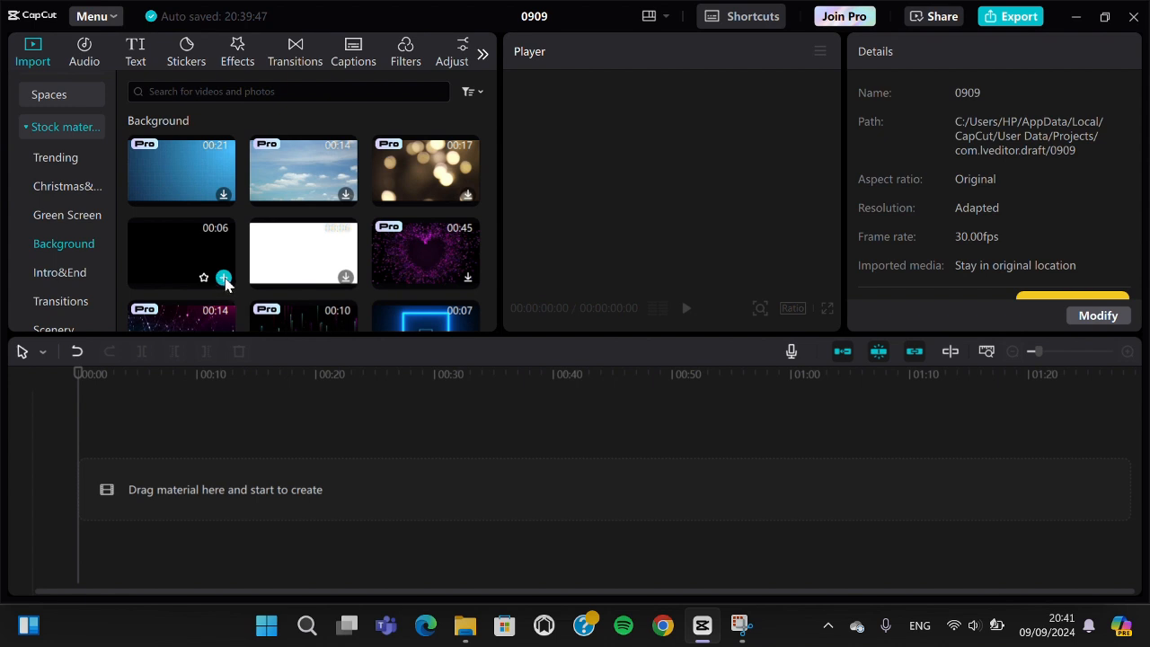
{"action": "left_click", "coordinate": [223, 276]}
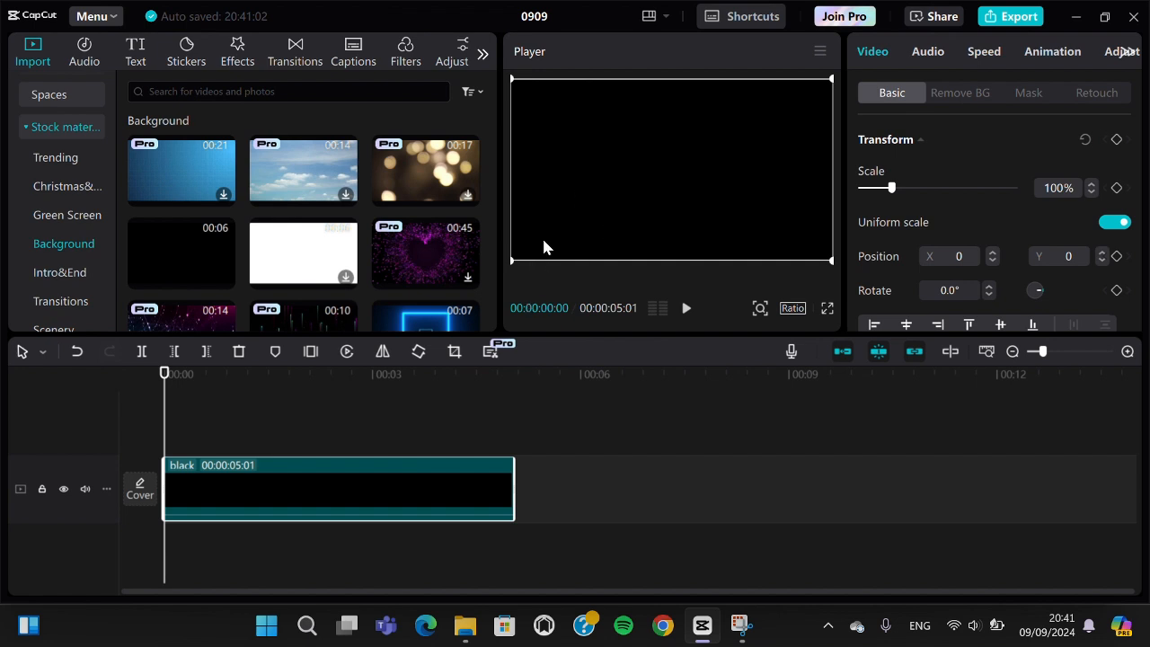
- Preview the black clip to about 2.9 seconds, pause, and dismiss the enhance-quality popup
{"action": "left_click", "coordinate": [687, 308]}
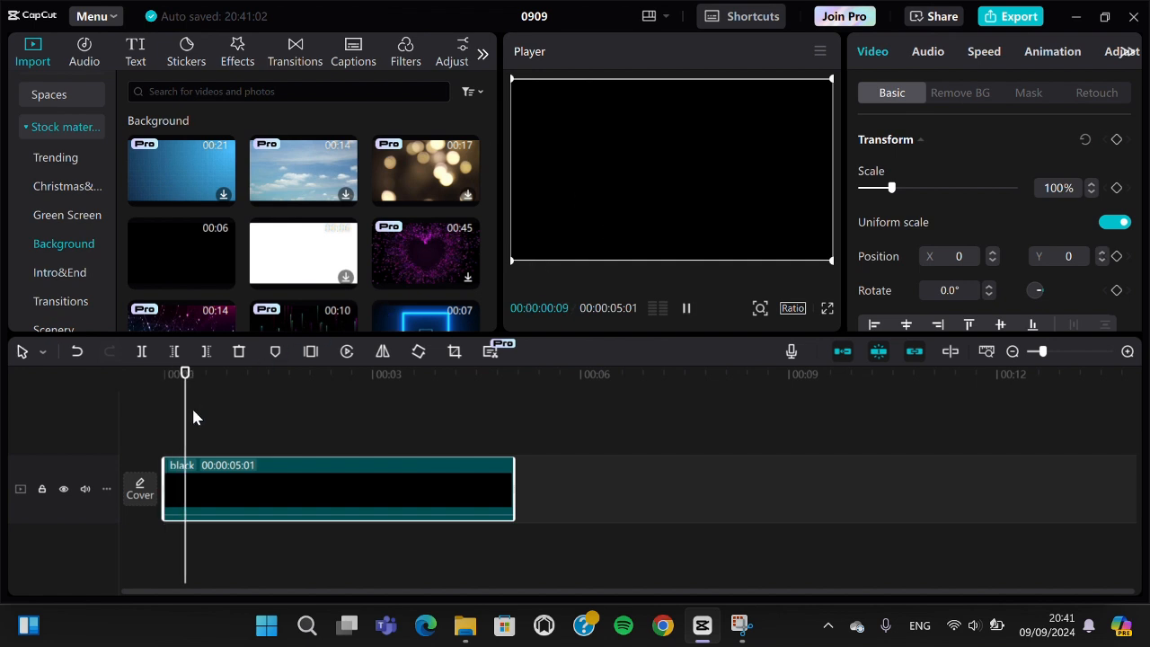
{"action": "left_click", "coordinate": [322, 374]}
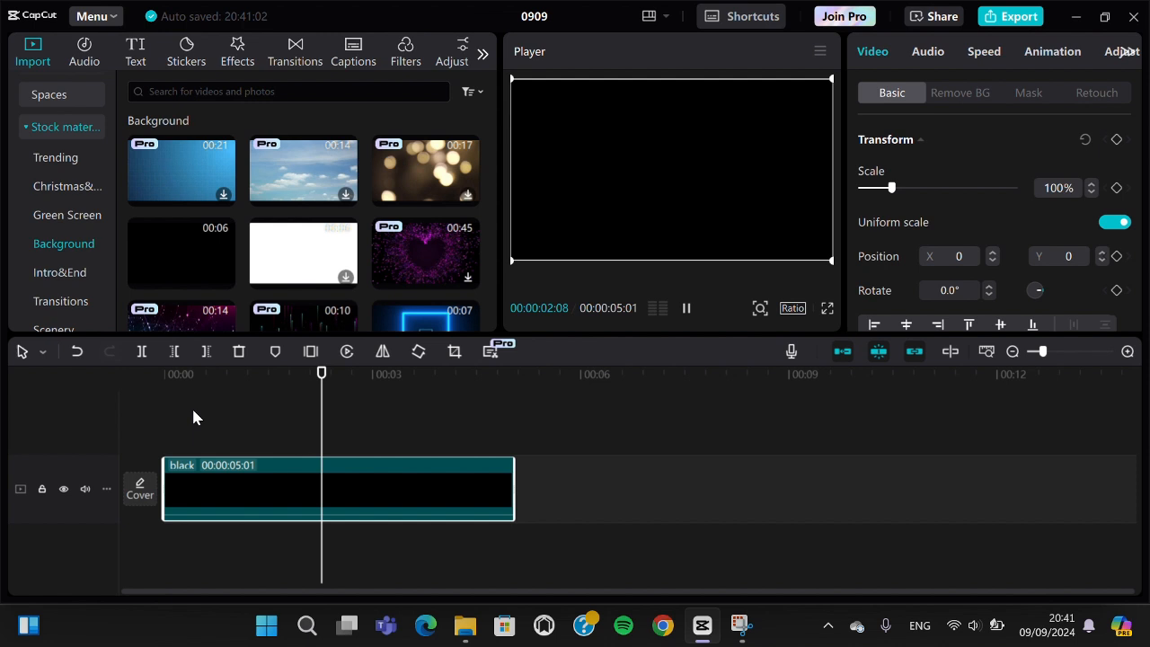
{"action": "left_click", "coordinate": [686, 307]}
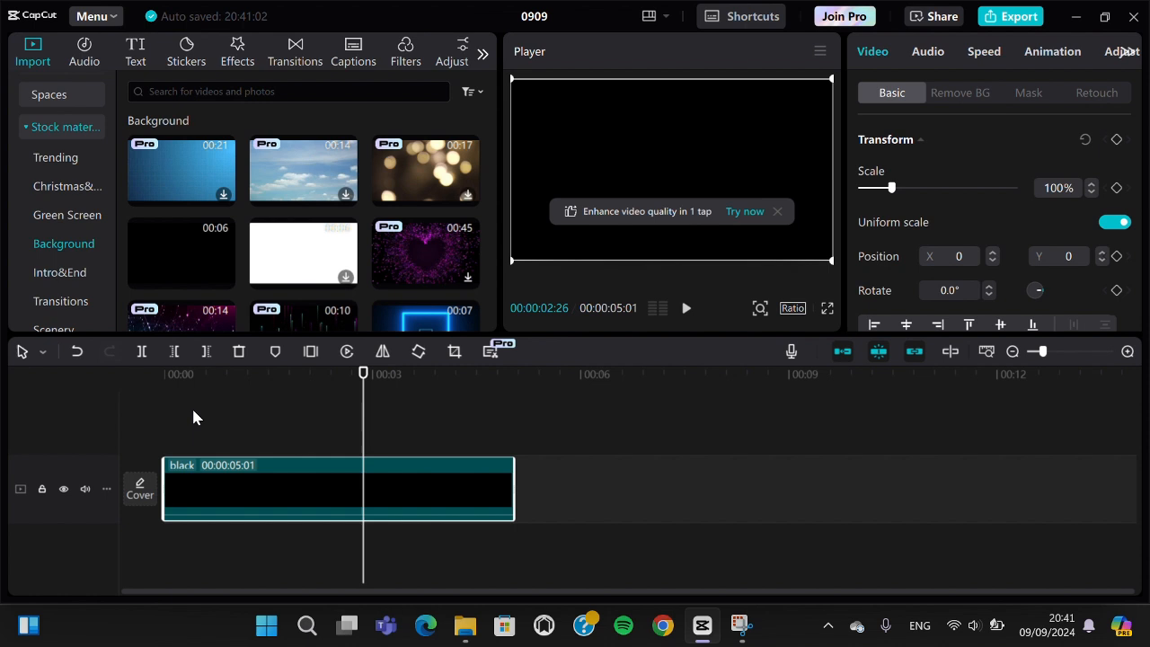
{"action": "left_click", "coordinate": [776, 211]}
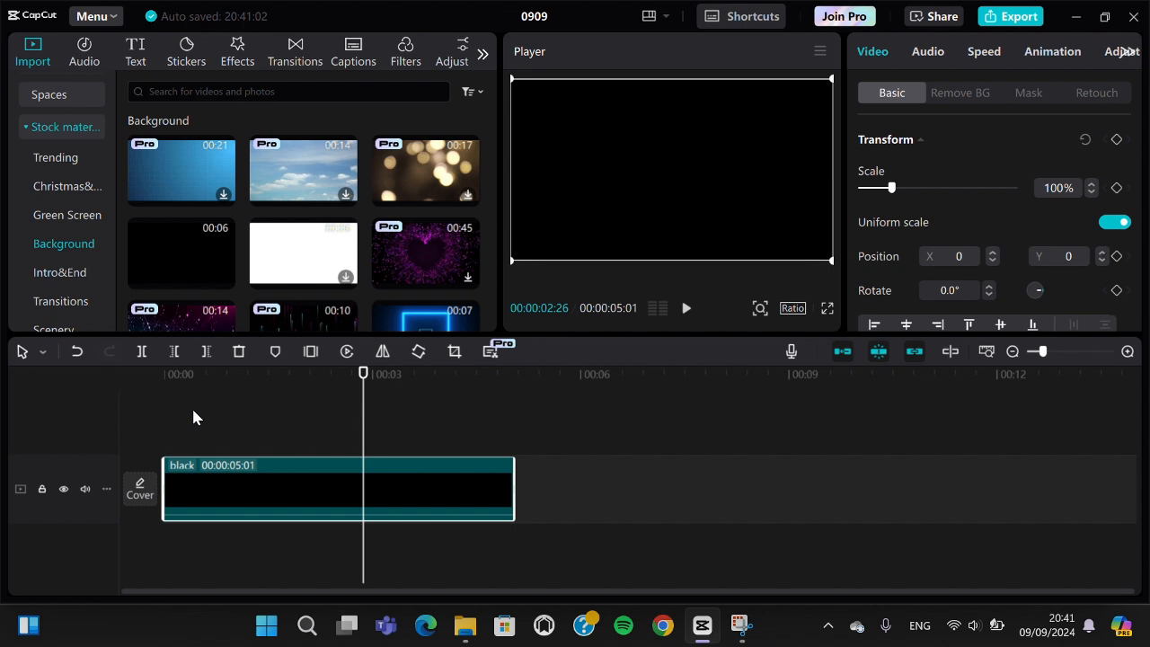